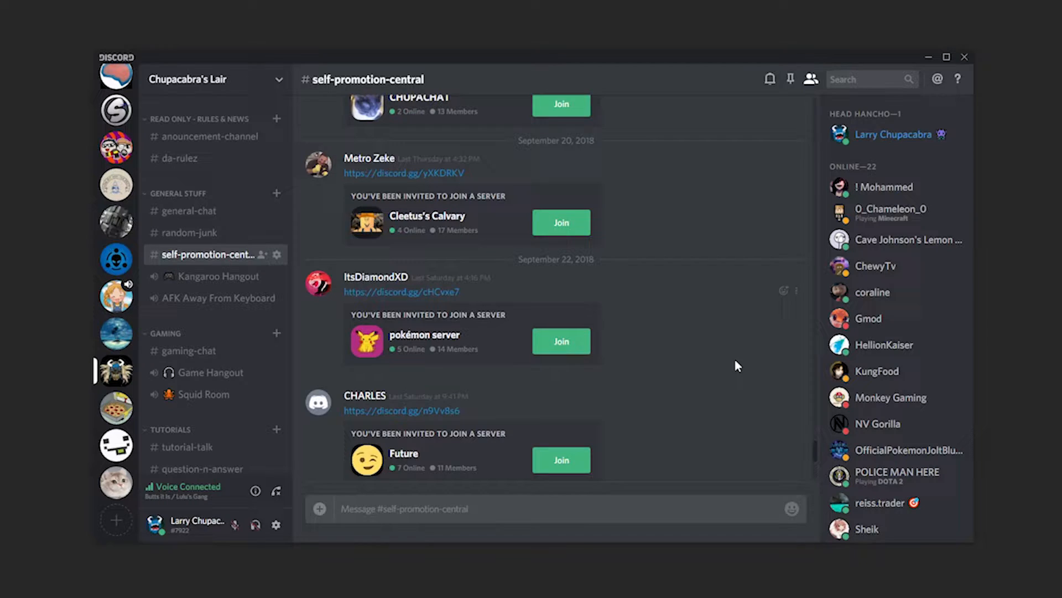
mouse_move(675, 347)
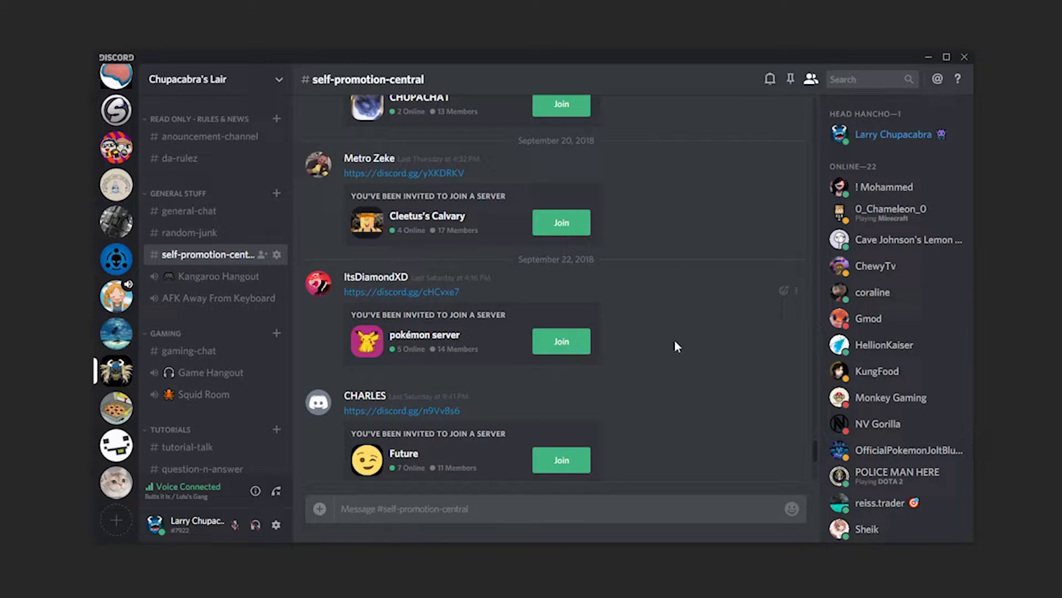
mouse_move(509, 356)
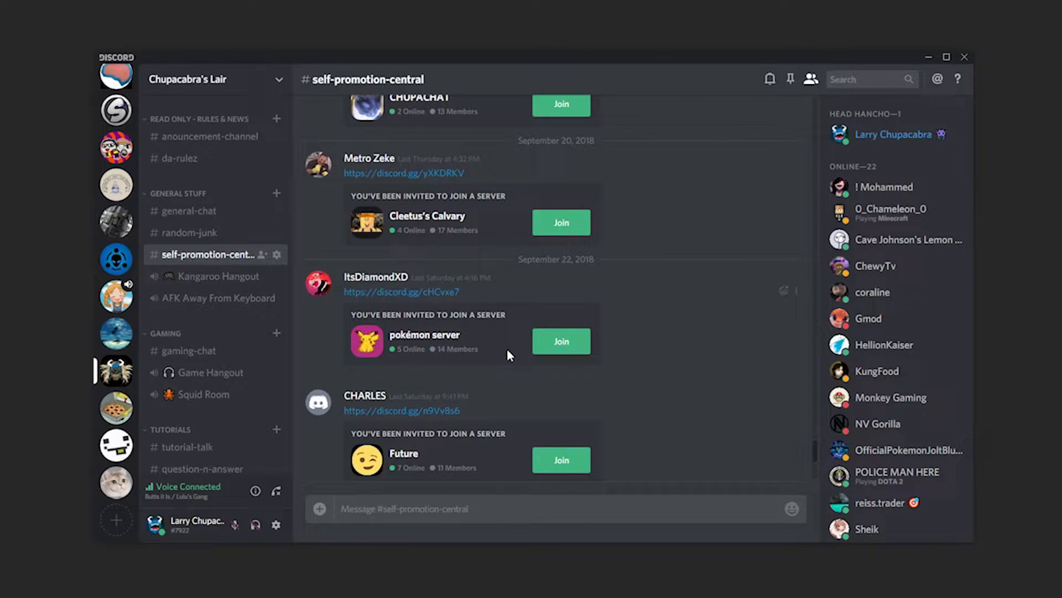
mouse_move(405, 192)
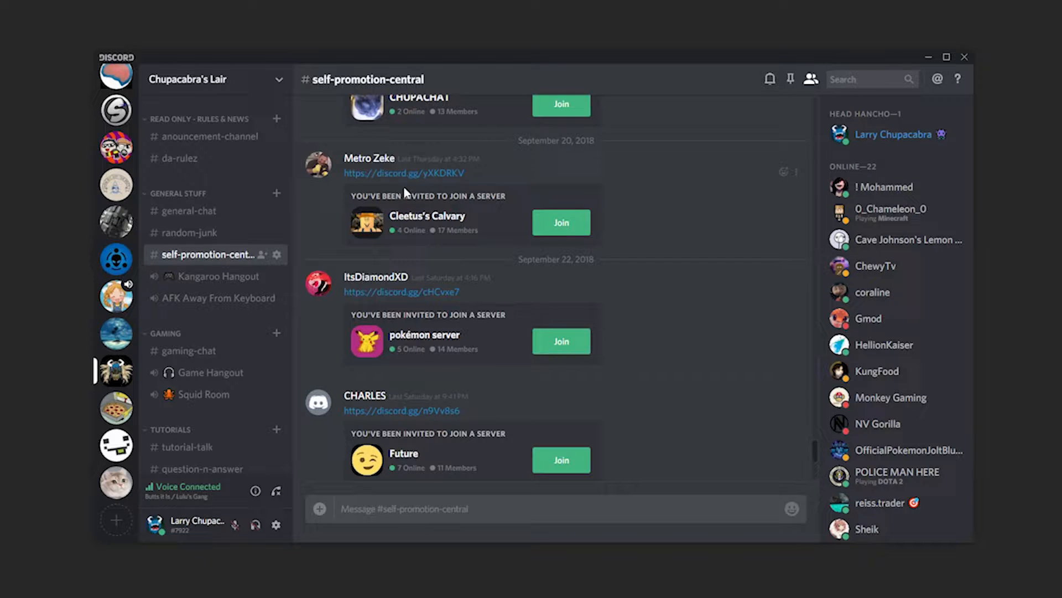
mouse_move(487, 189)
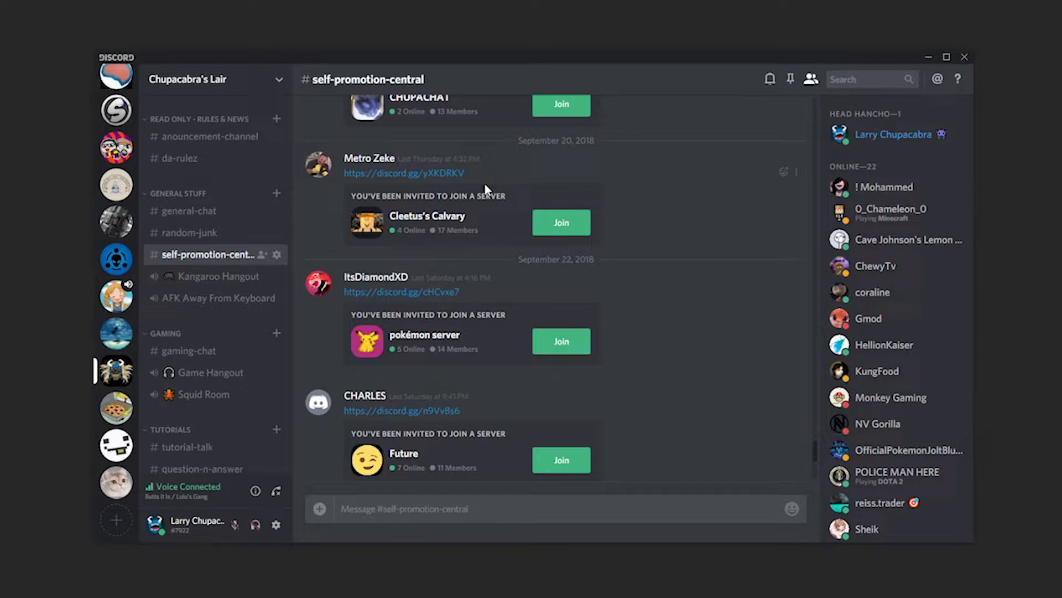
mouse_move(337, 415)
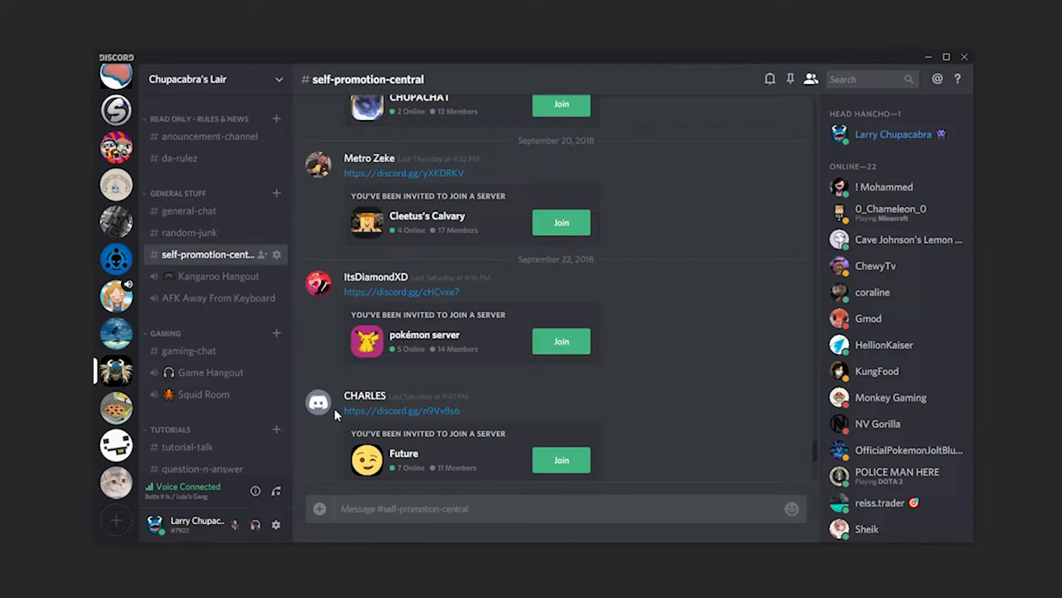
mouse_move(463, 411)
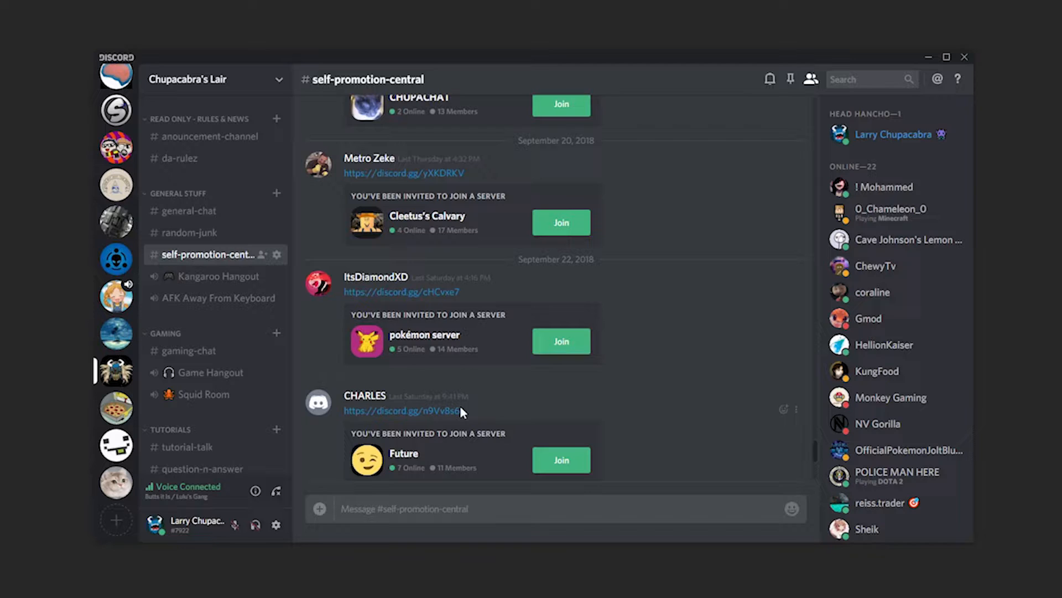
mouse_move(230, 222)
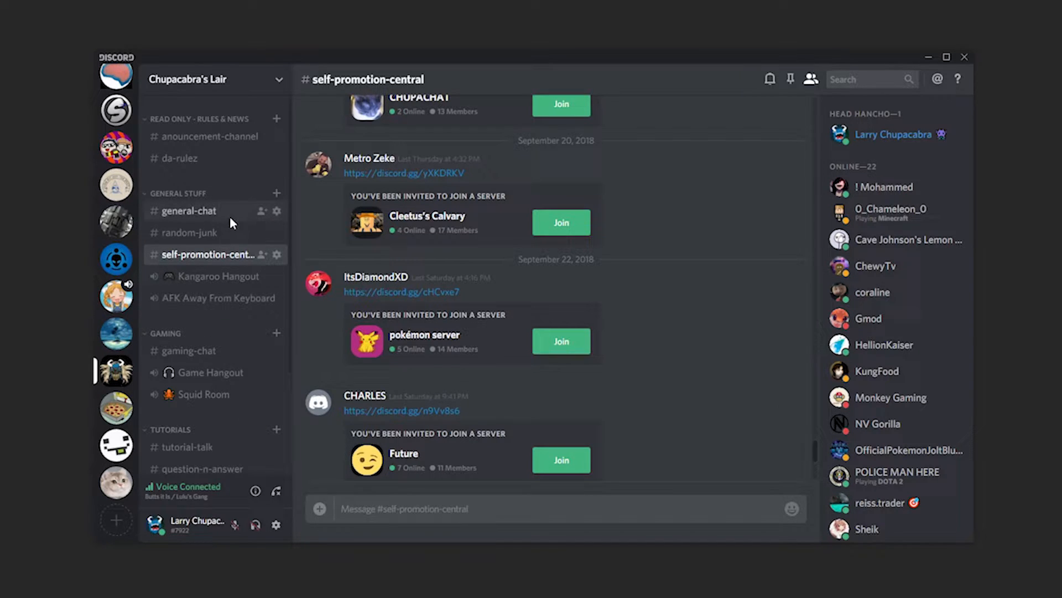
mouse_move(211, 217)
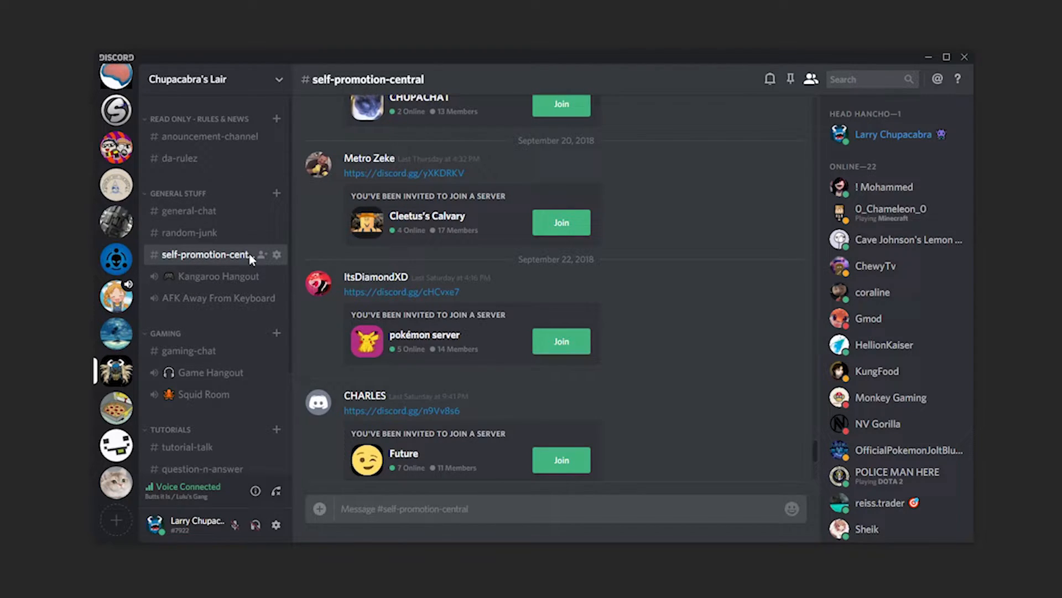
mouse_move(262, 255)
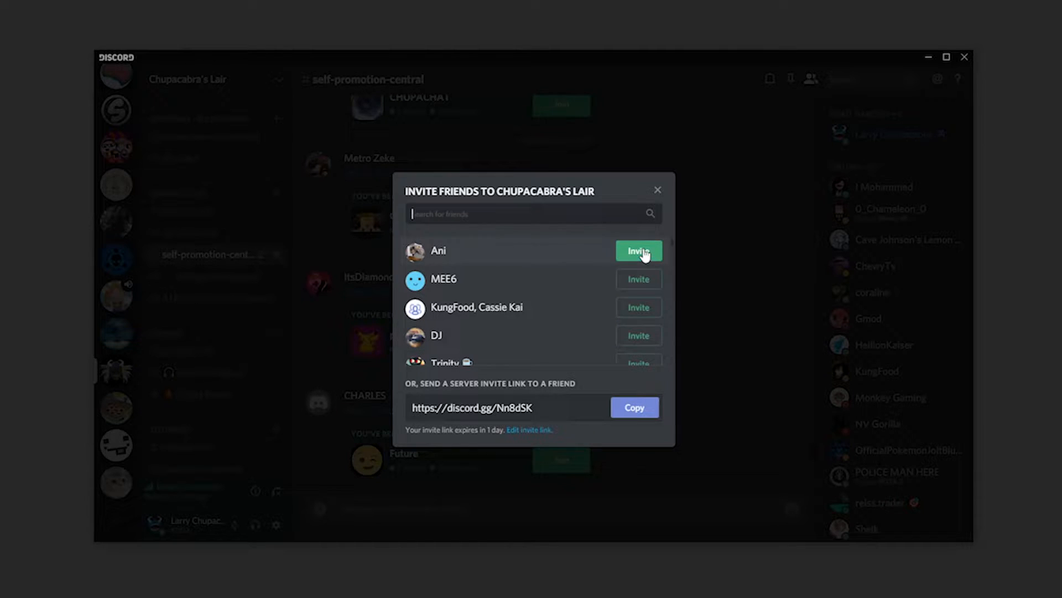
mouse_move(515, 363)
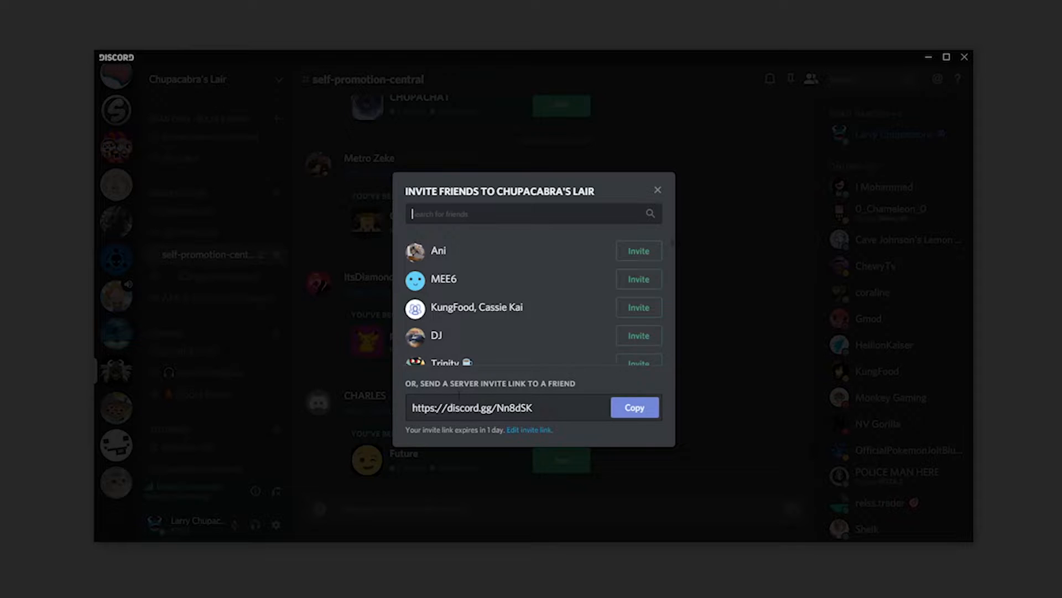
- Select the server invite link and open its settings showing 1-day expiry, no use limit
triple_click(492, 407)
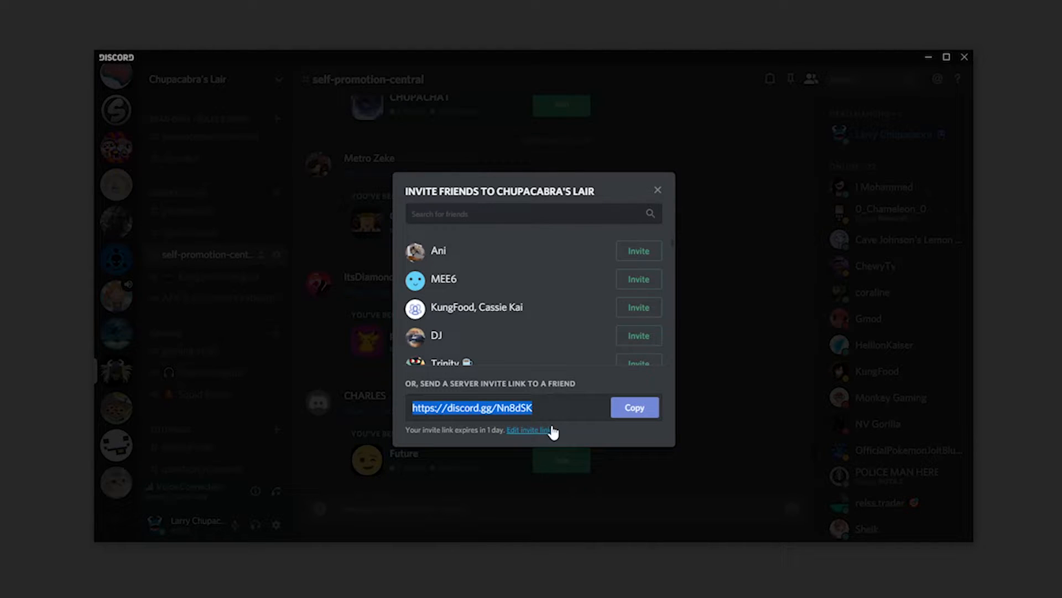
click(528, 430)
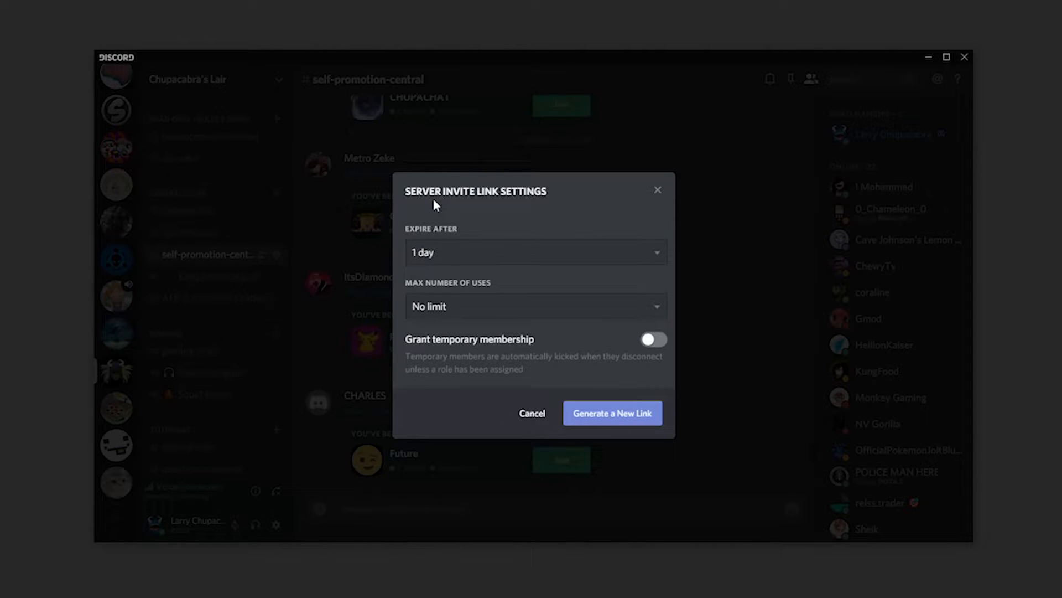
- Show the Max Number of Uses choices: No limit, 1, 5, 10, 25 uses
click(534, 252)
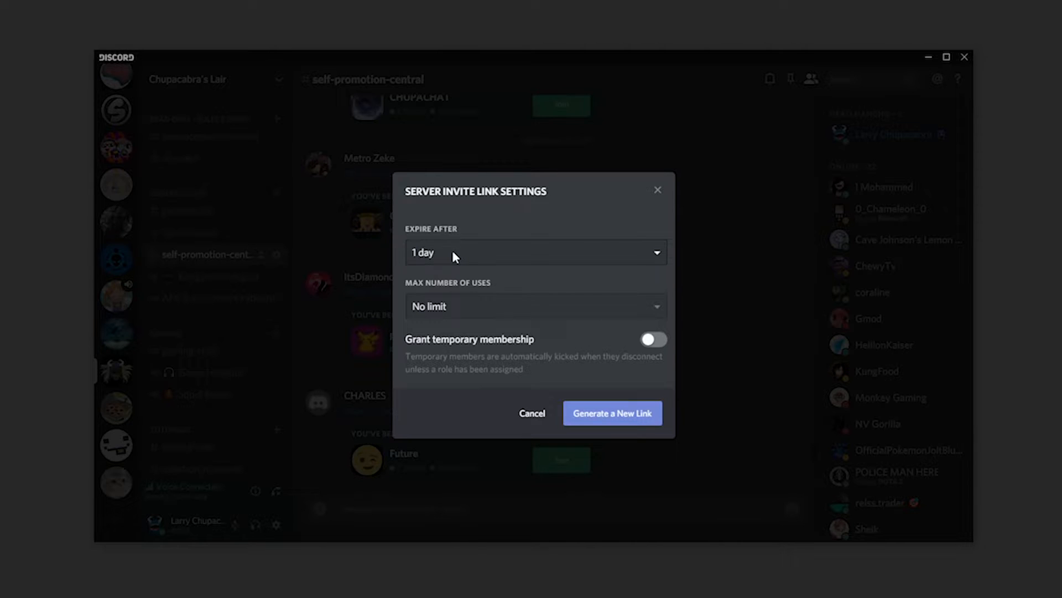
mouse_move(450, 314)
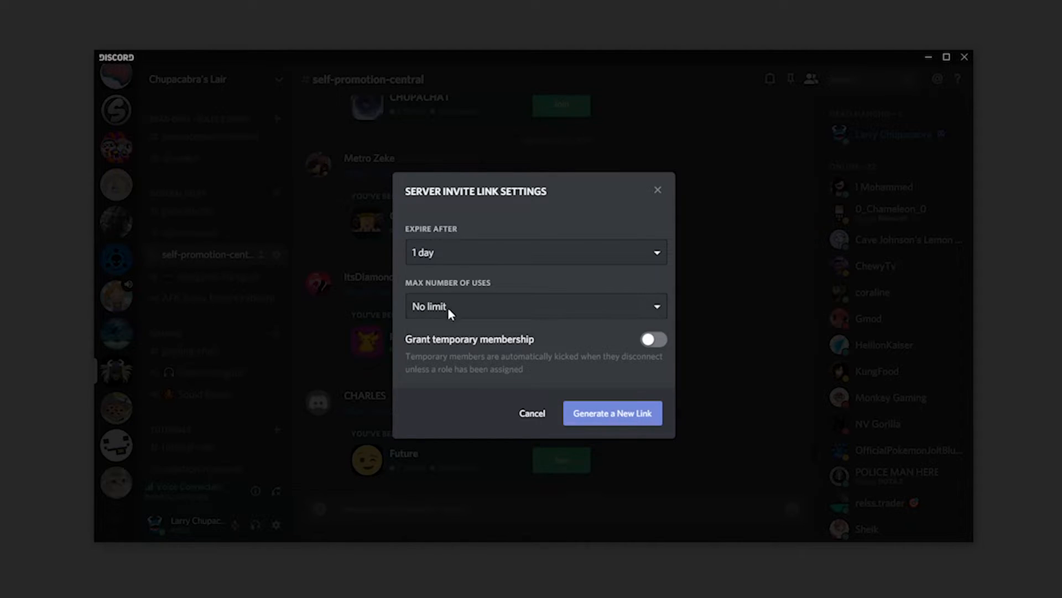
click(534, 305)
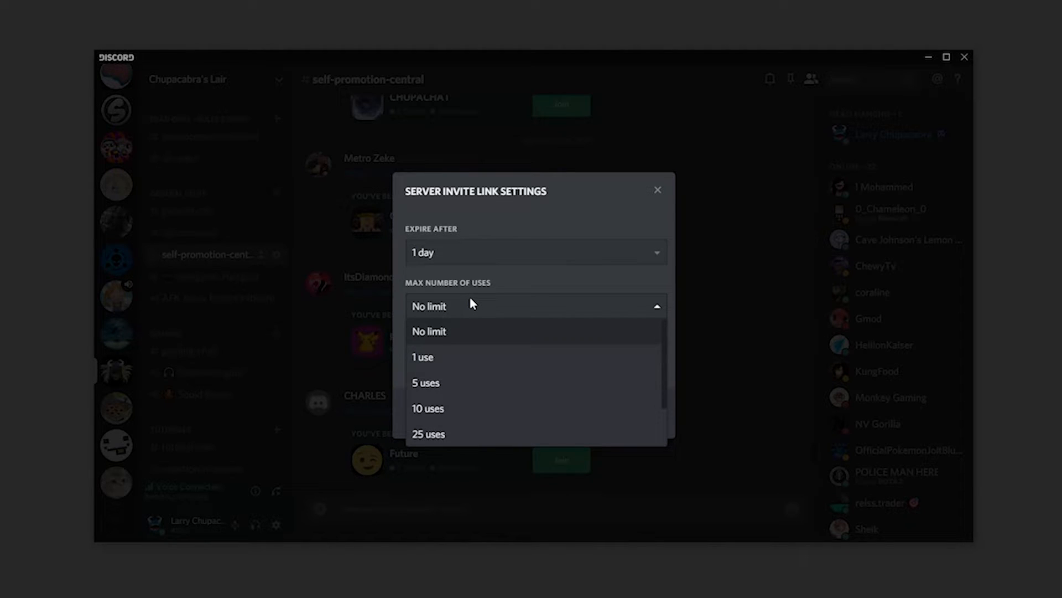
- Pick No limit to close the uses list, keeping 1-day expiry
click(428, 332)
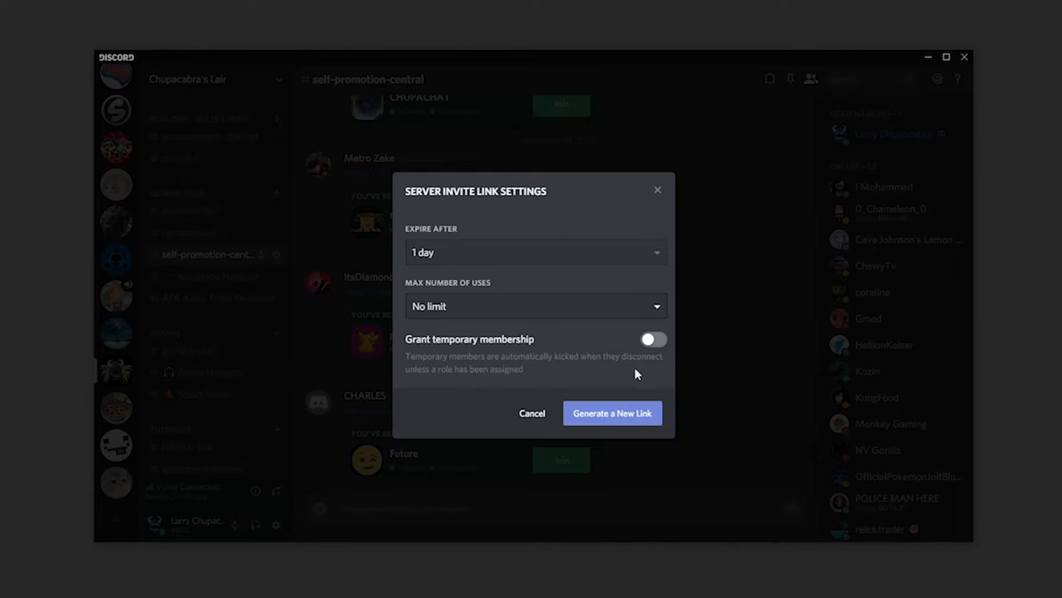
mouse_move(574, 363)
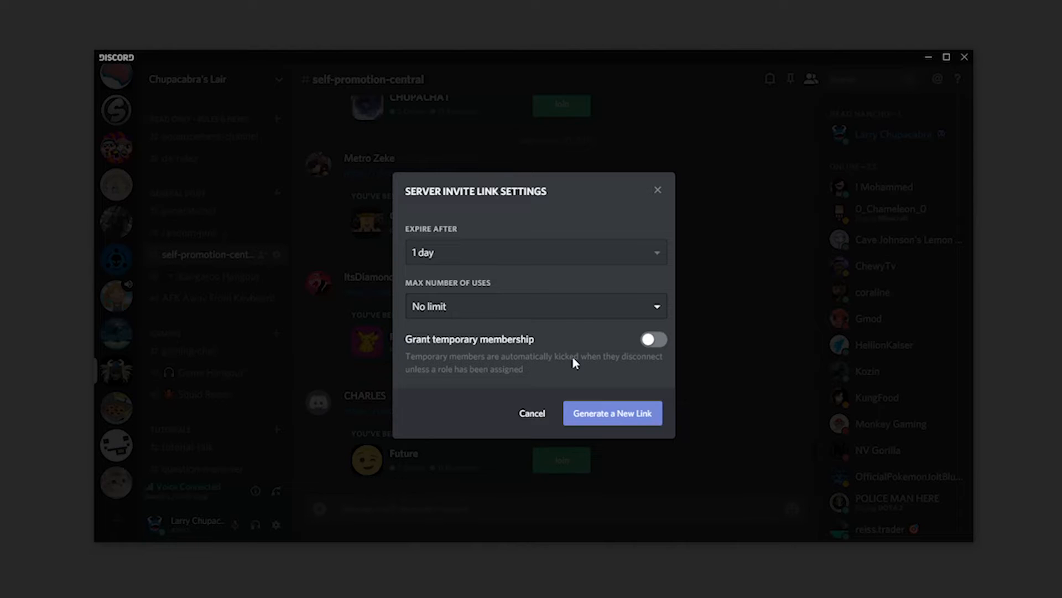
mouse_move(526, 396)
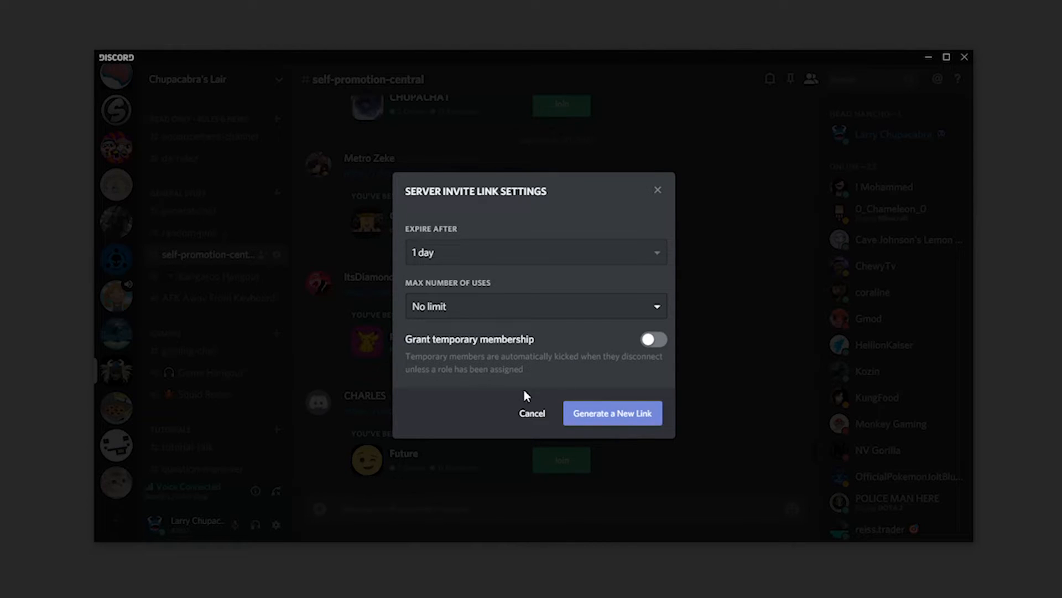